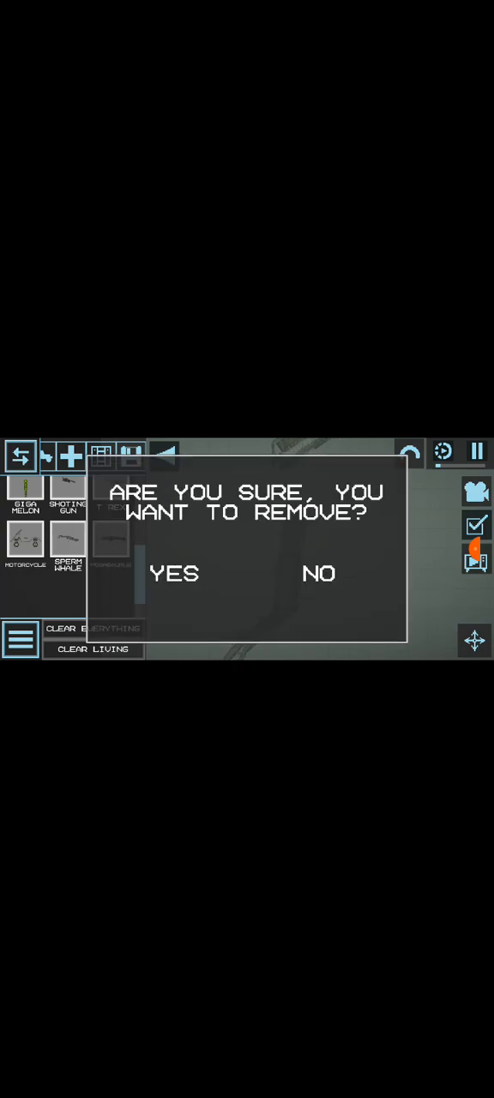
Answer the confirmation prompt about removing an item from the saved contraptions list.
click(175, 574)
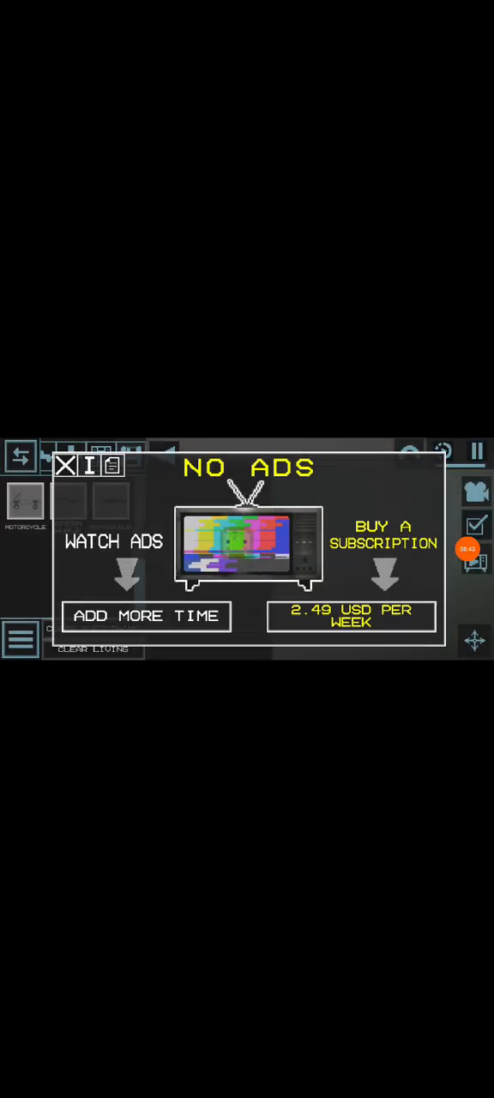
Show the Contraptions category listing the motorcycle, sperm whale and mosasaurus builds.
click(67, 465)
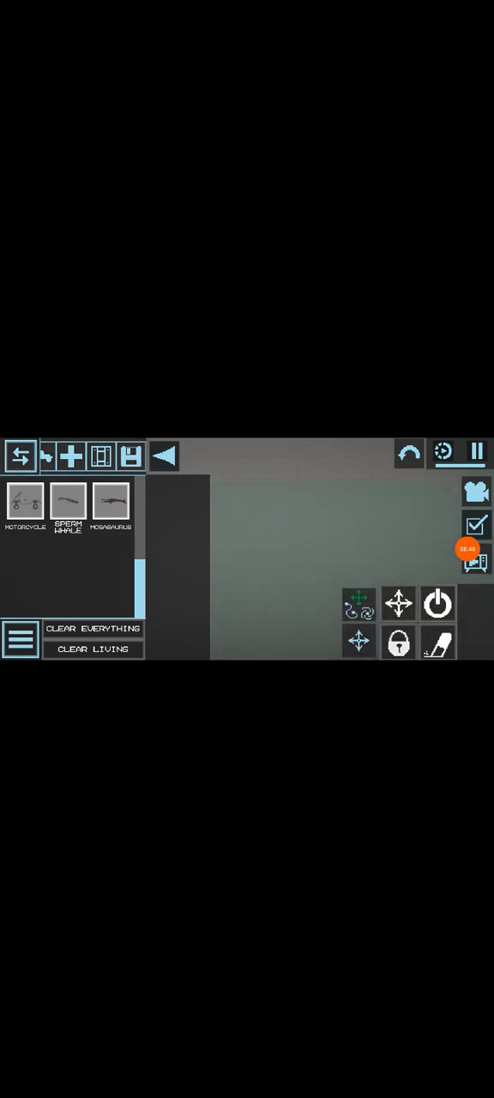